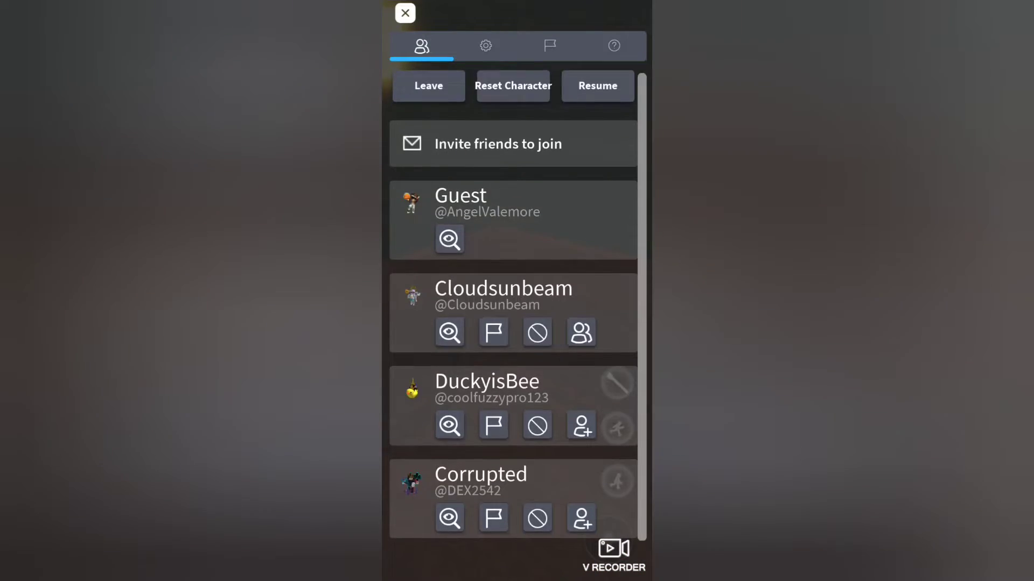
Switch the escape menu from the player list to the Settings gear tab
{"action": "left_click", "coordinate": [485, 45]}
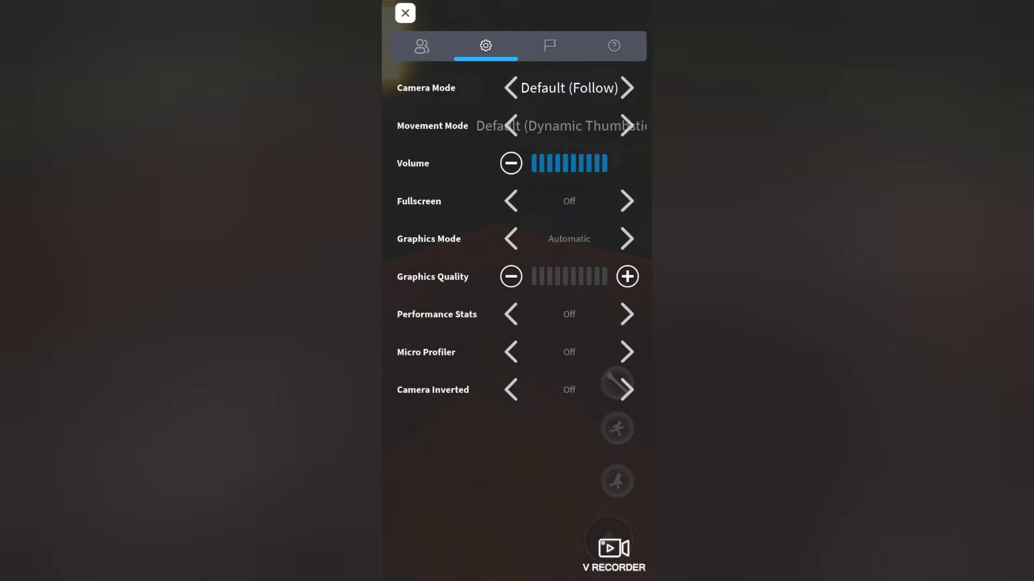
{"action": "left_click", "coordinate": [404, 12]}
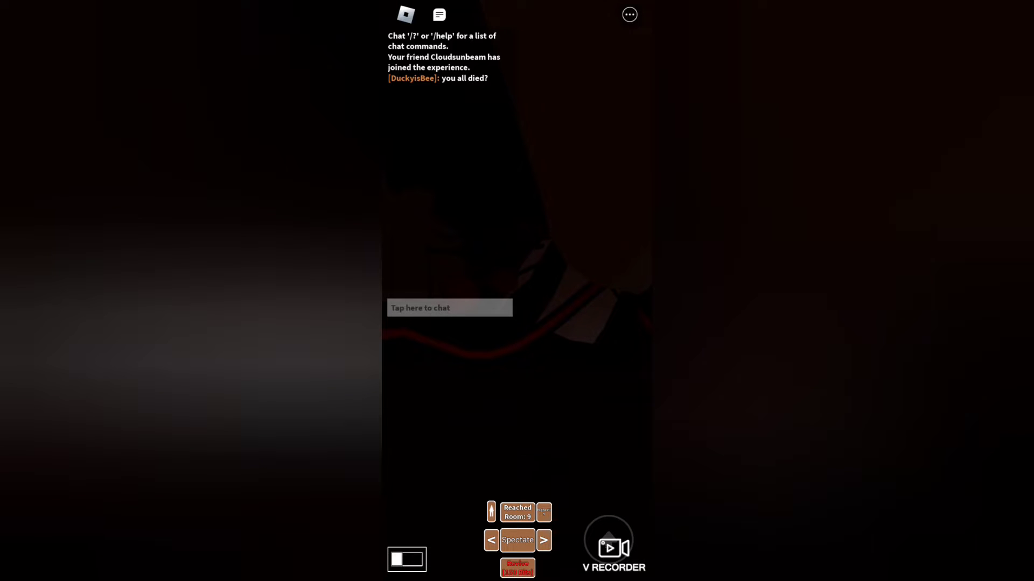
Cycle the spectator view to another surviving player with the Spectate arrow
{"action": "left_click", "coordinate": [449, 307]}
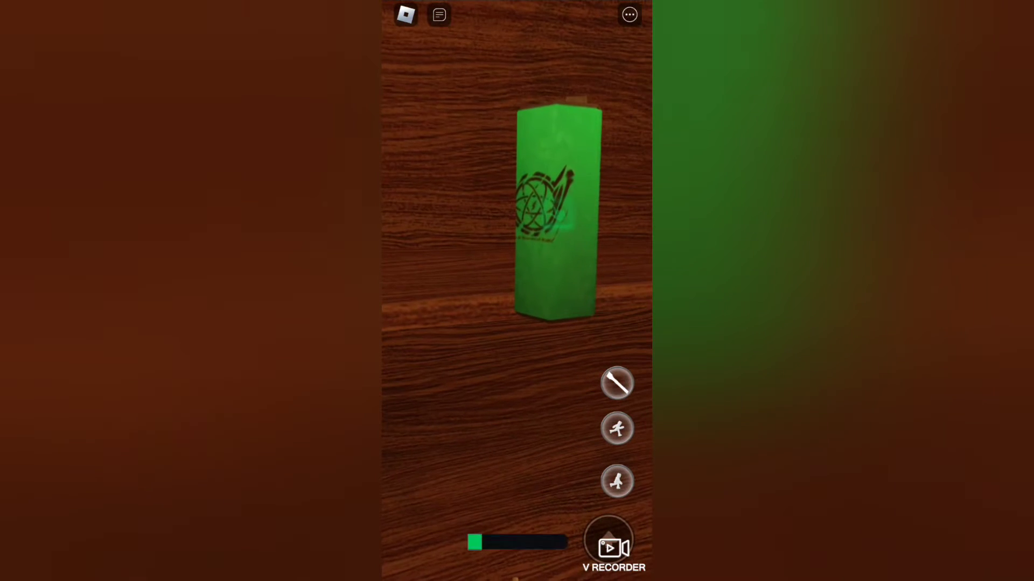
Take the green battery from the open wooden drawer
{"action": "left_click", "coordinate": [556, 211]}
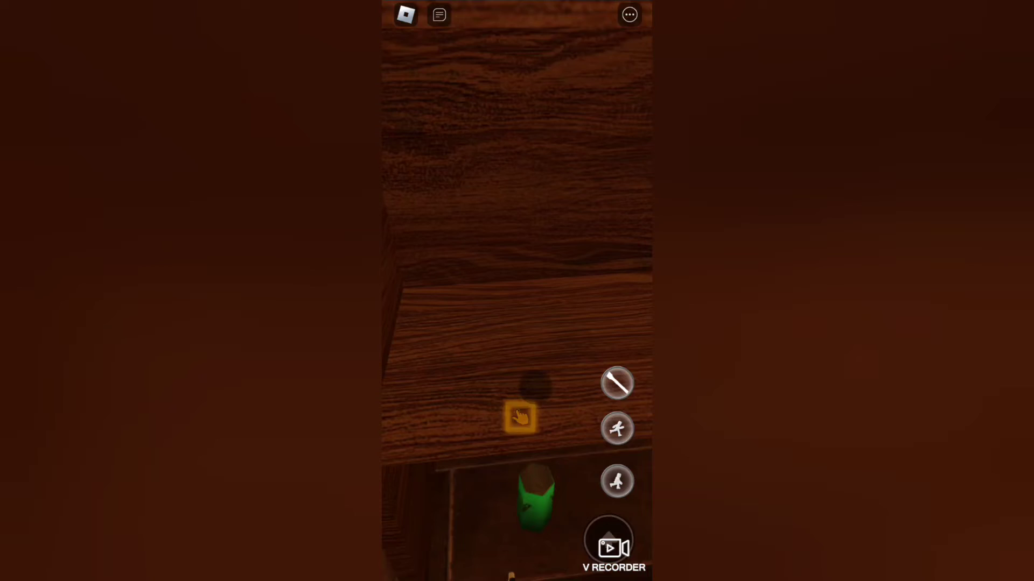
{"action": "left_click", "coordinate": [520, 417]}
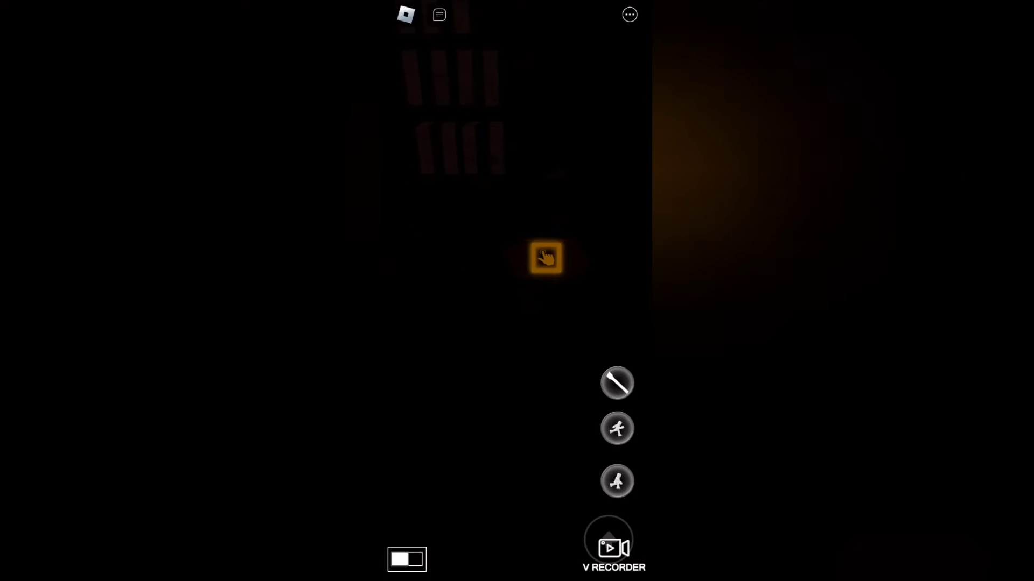
Use the interactable object in front of the slatted wall in the dark room
{"action": "left_click", "coordinate": [546, 258]}
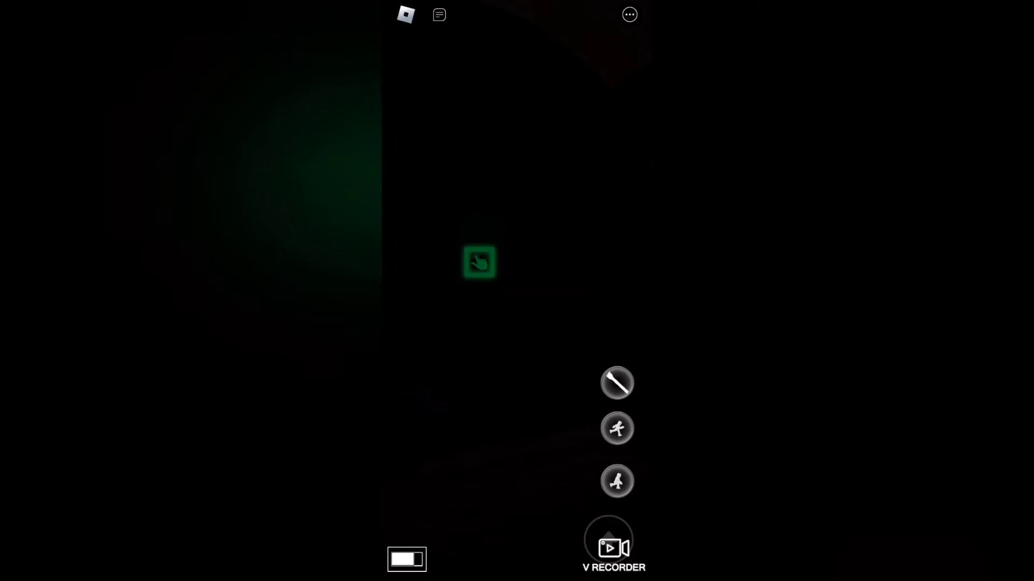
Interact with the object reached in the pitch-dark room
{"action": "left_click", "coordinate": [478, 262]}
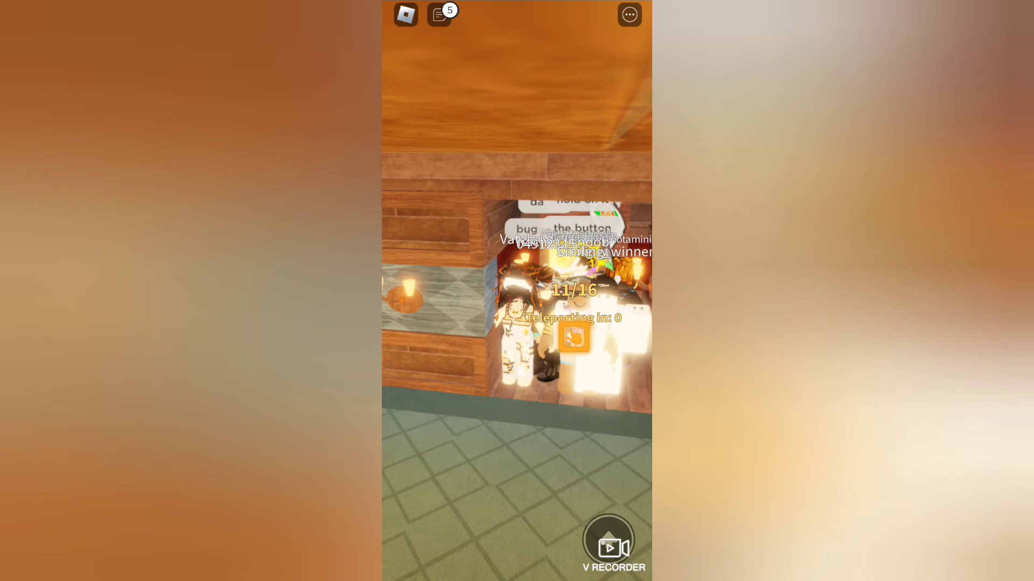
{"action": "left_click", "coordinate": [438, 14]}
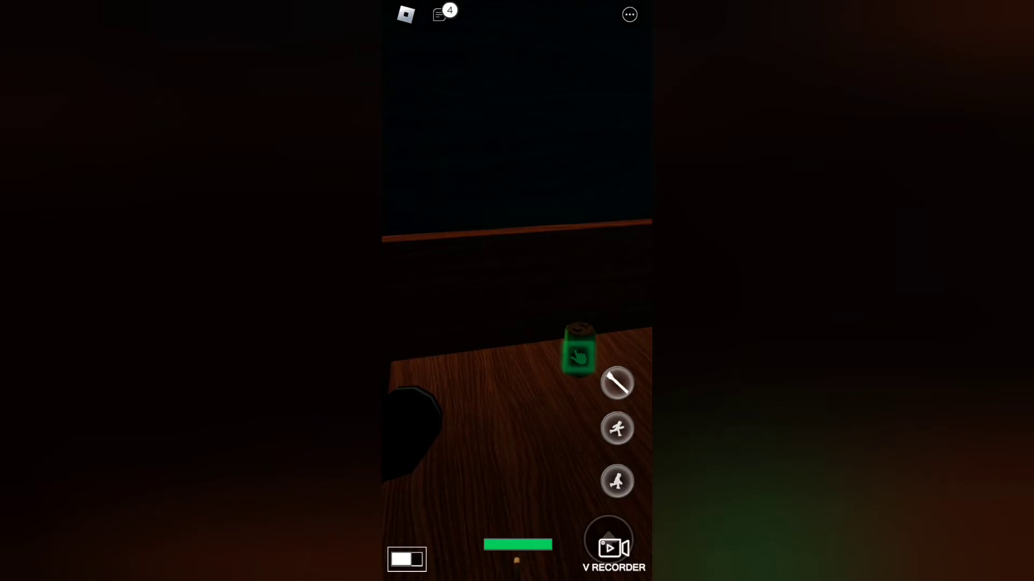
Collect the green battery on the wooden table for +17 flashlight charge
{"action": "left_click", "coordinate": [578, 352]}
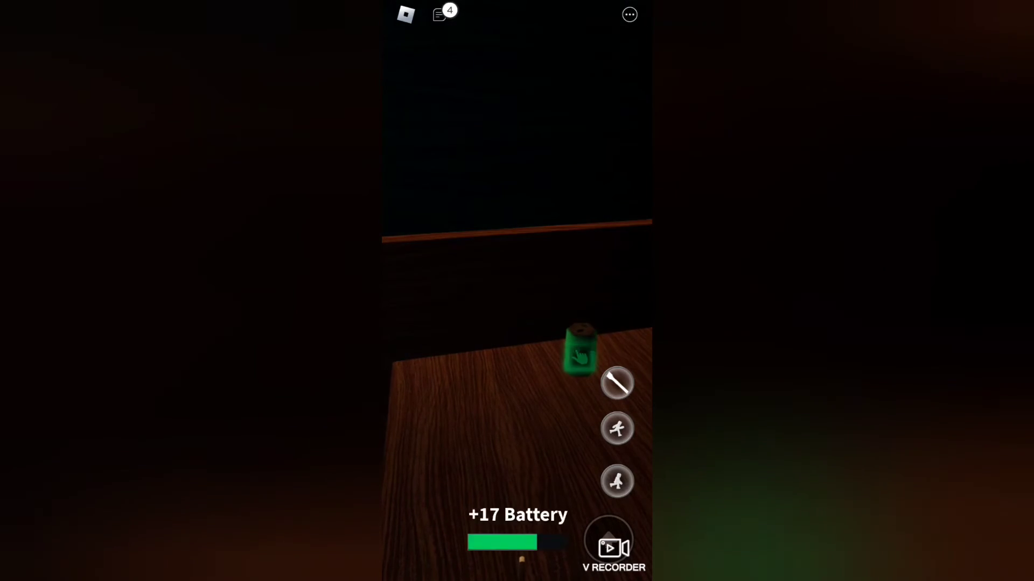